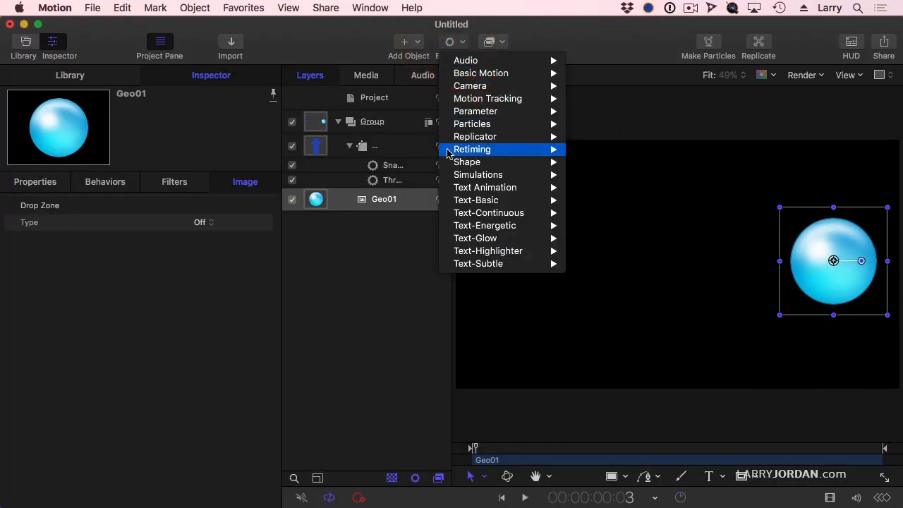
Add a Repel behavior to the sphere and set its Affect to All Objects
click(691, 305)
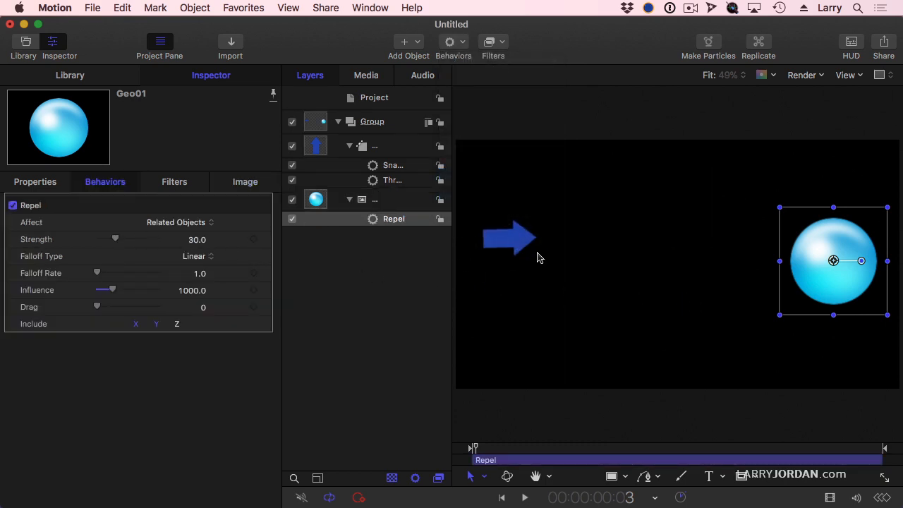
click(181, 221)
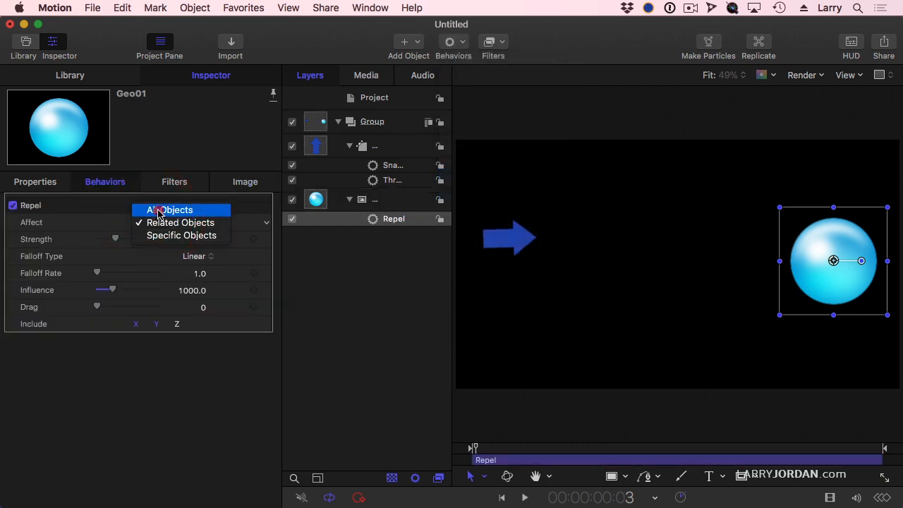
click(169, 209)
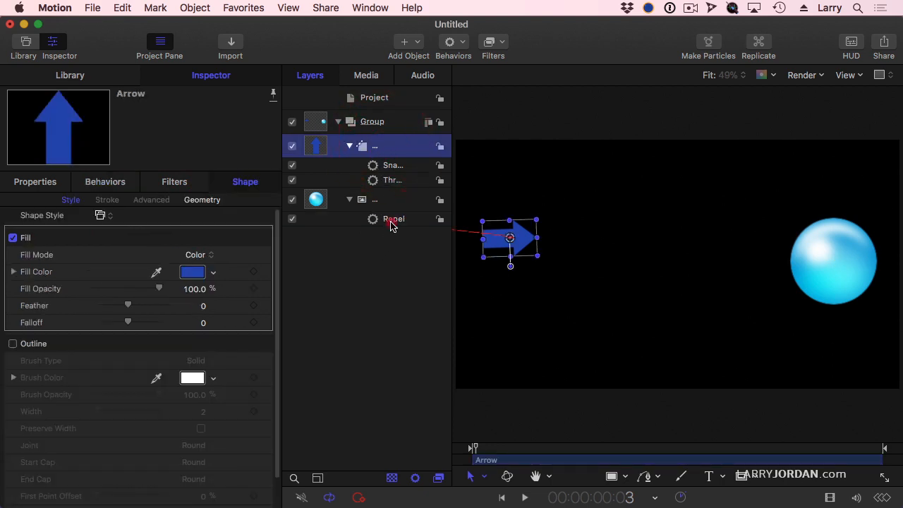
click(394, 218)
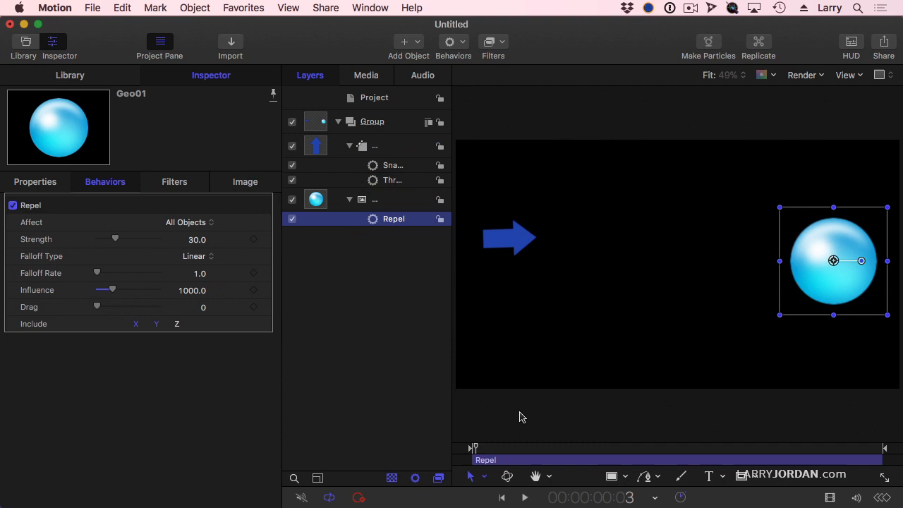
Set the sphere's Repel Strength to 42 and lower Influence from 1000 to about 224
click(524, 497)
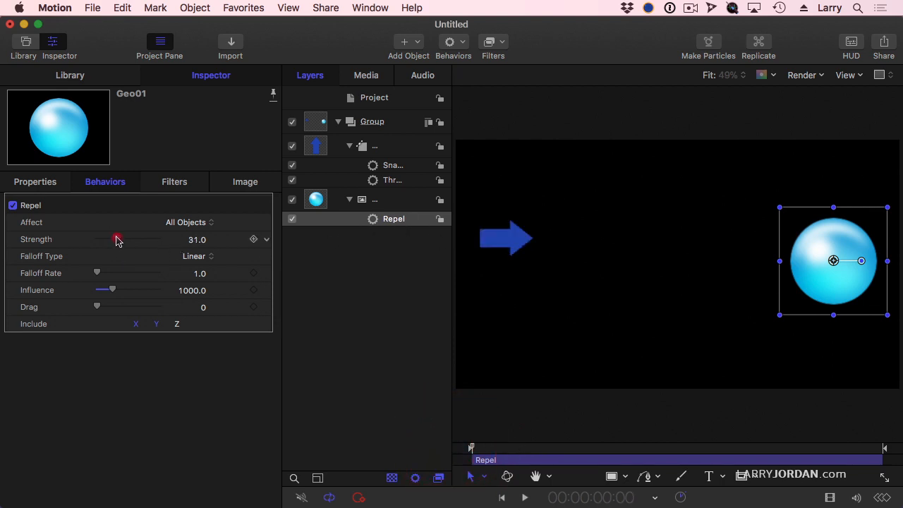
drag(117, 240, 122, 240)
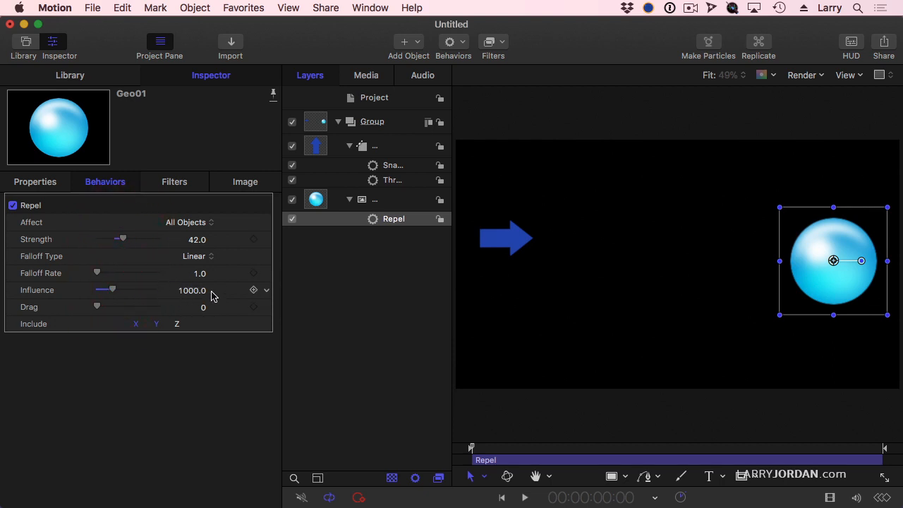
mouse_move(189, 296)
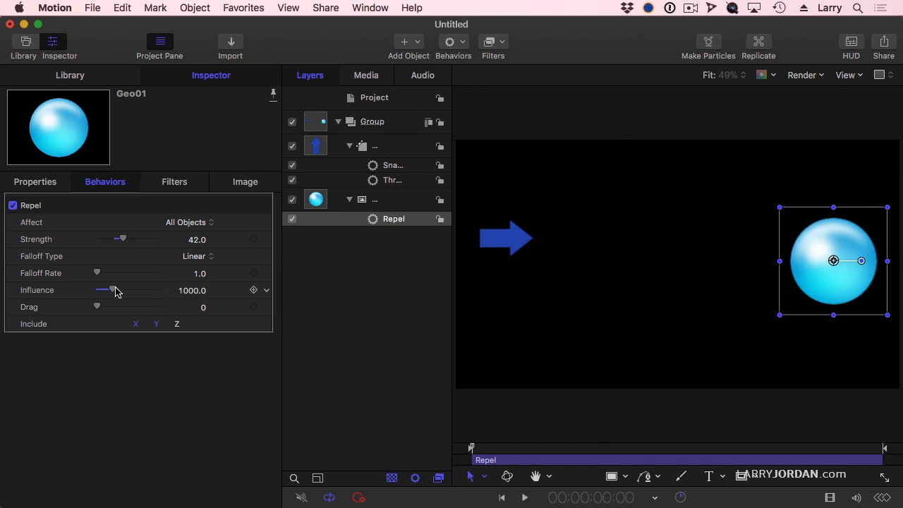
drag(113, 291, 110, 290)
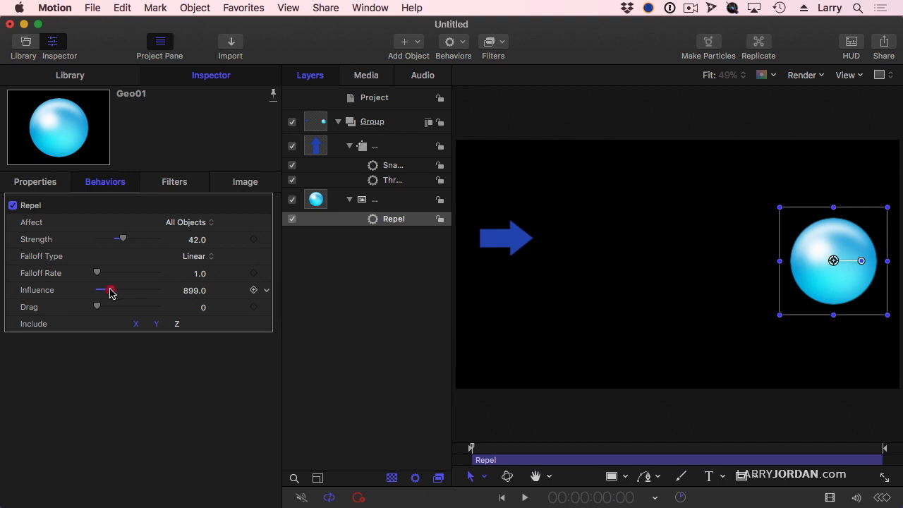
drag(110, 291, 102, 290)
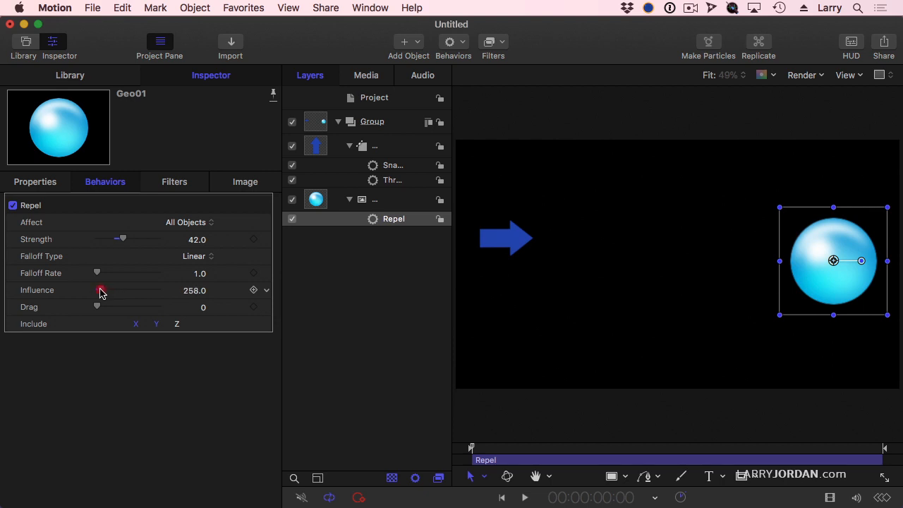
drag(106, 291, 99, 291)
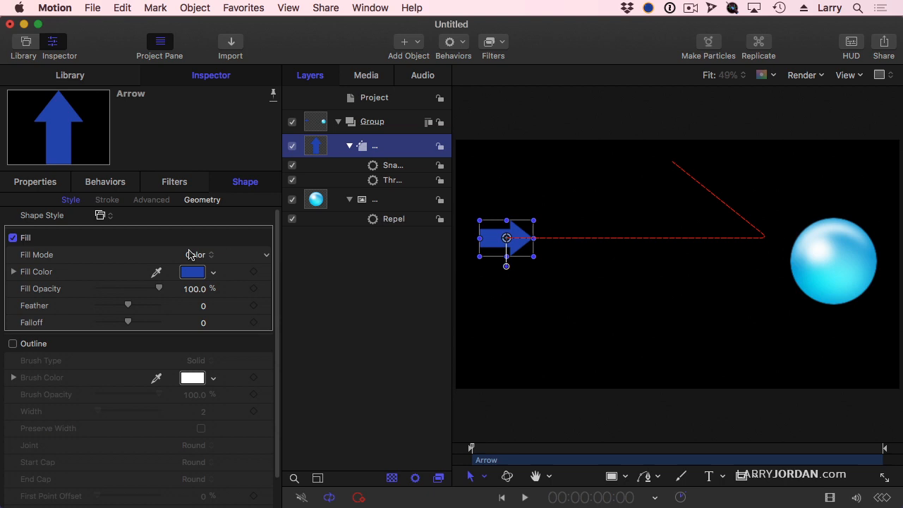
Check the arrow's Throw behavior, then play back to watch the arrow veer away from the sphere
click(393, 218)
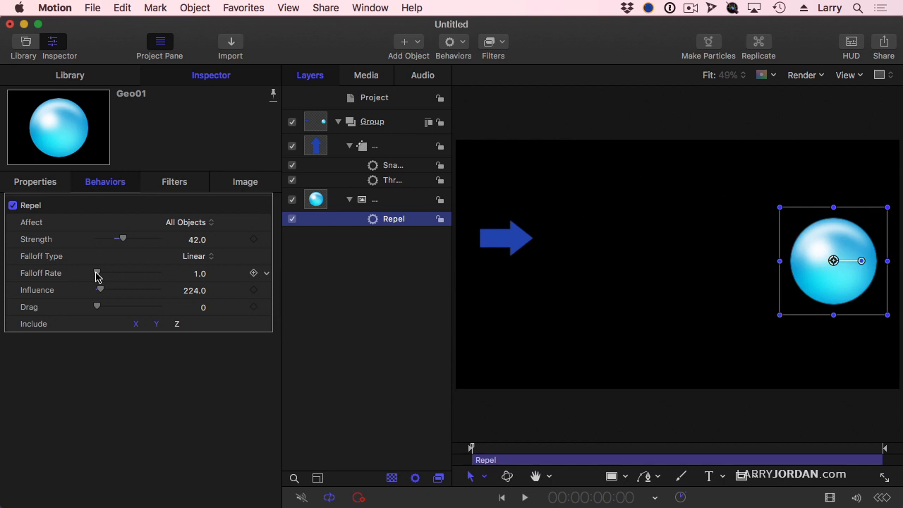
mouse_move(120, 253)
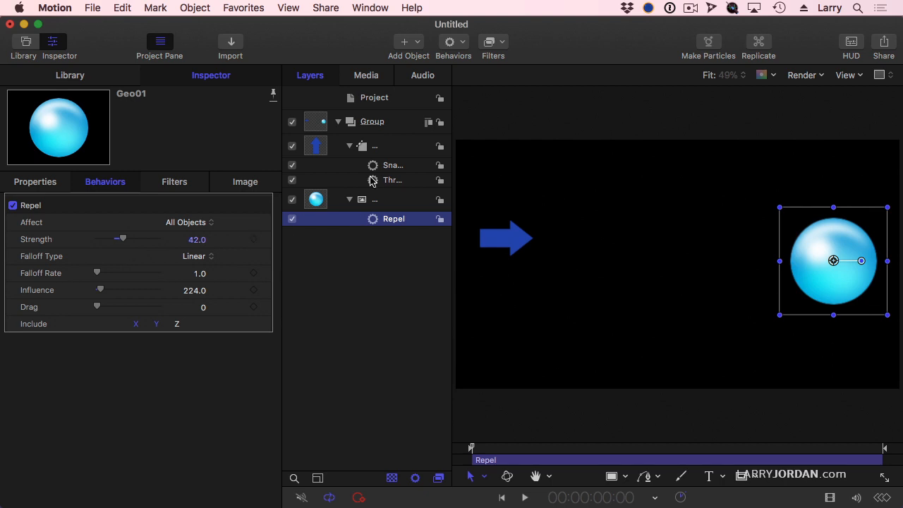
click(392, 181)
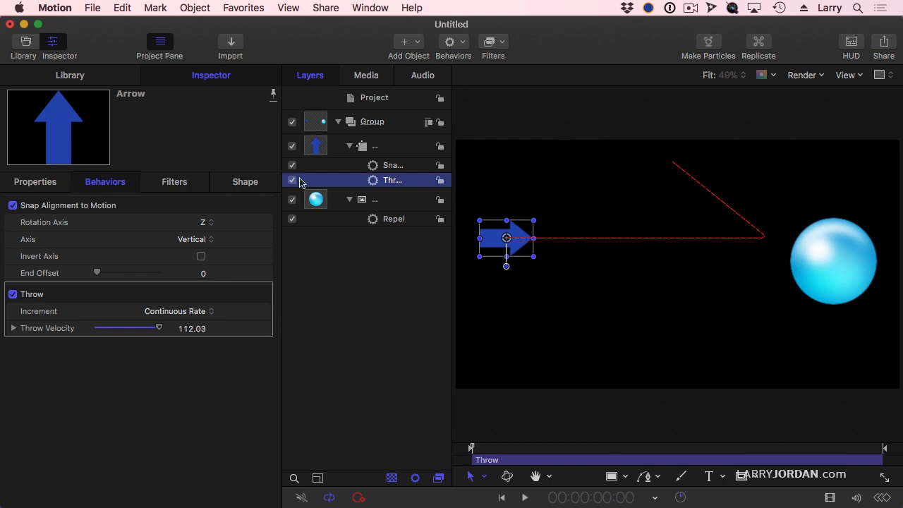
click(392, 219)
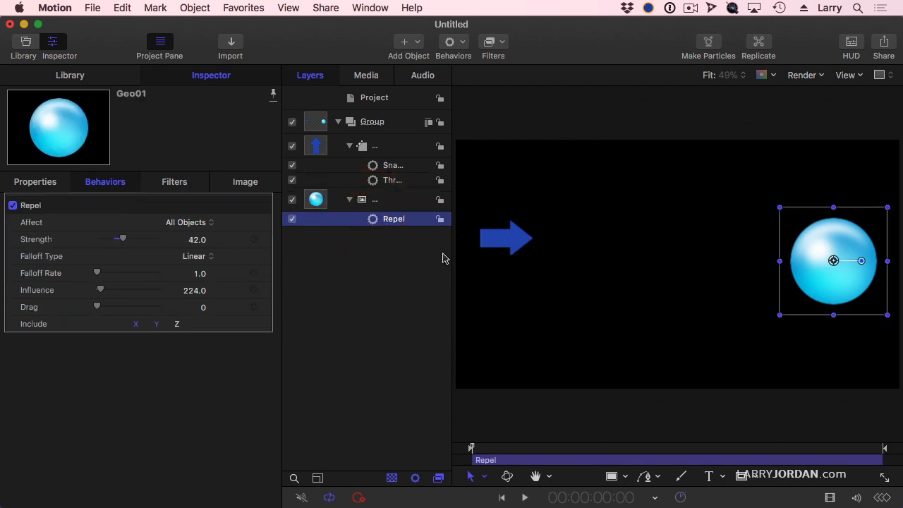
click(524, 497)
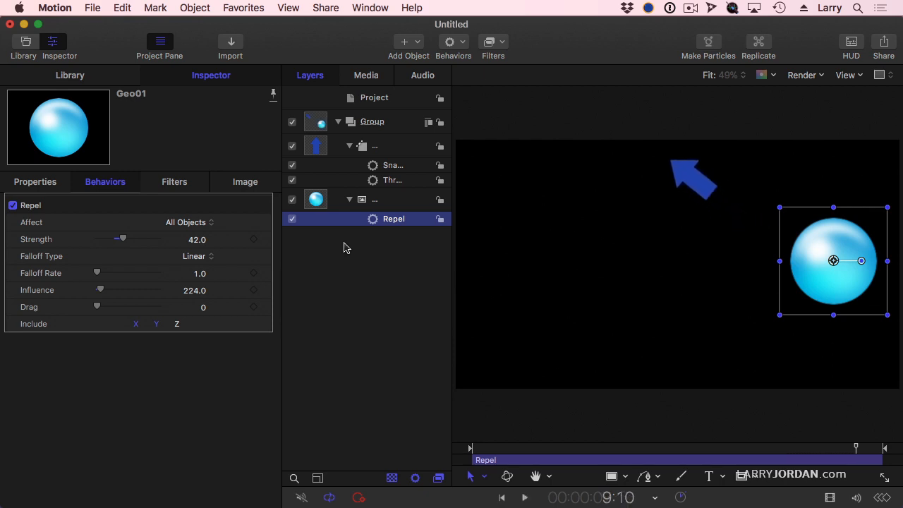
Deselect everything and scrub the playhead to review the arrow swerving around the sphere
click(525, 497)
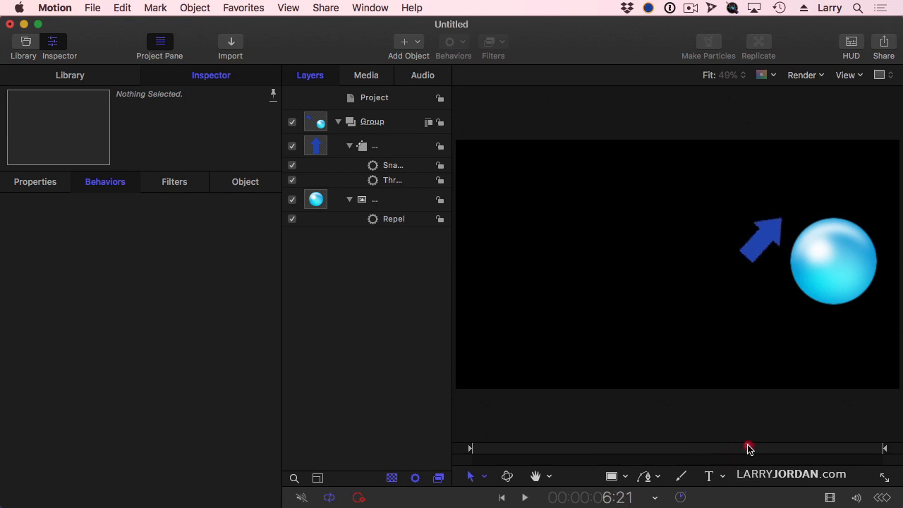
drag(747, 449, 811, 449)
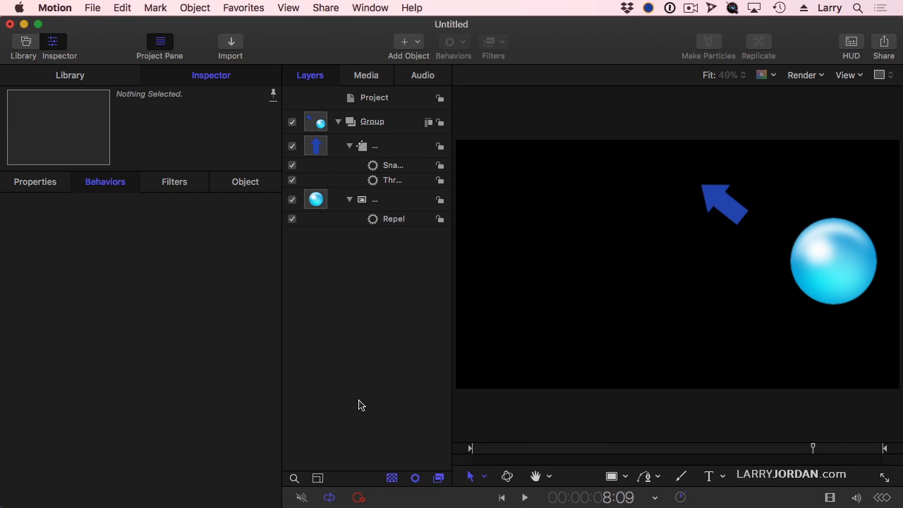
click(93, 8)
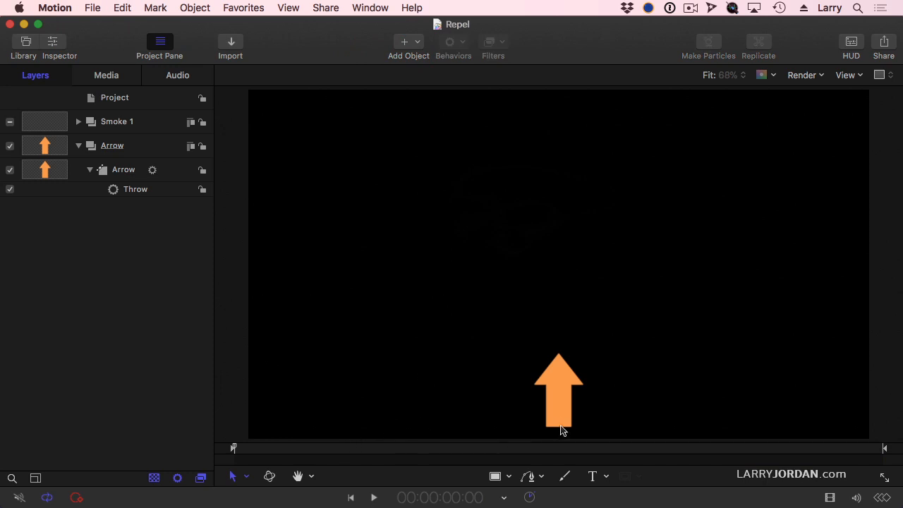
Play the smoke-and-arrow animation, then select the Smoke 1 particle layer
click(372, 497)
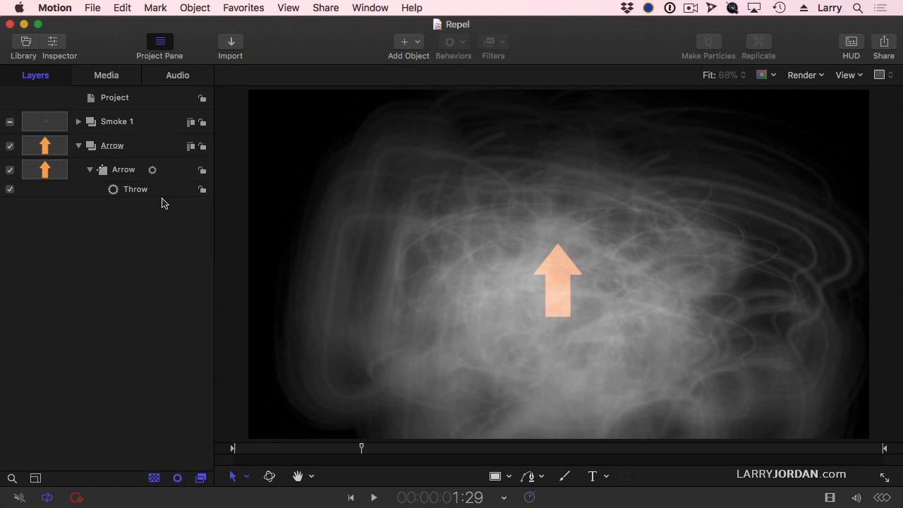
click(135, 189)
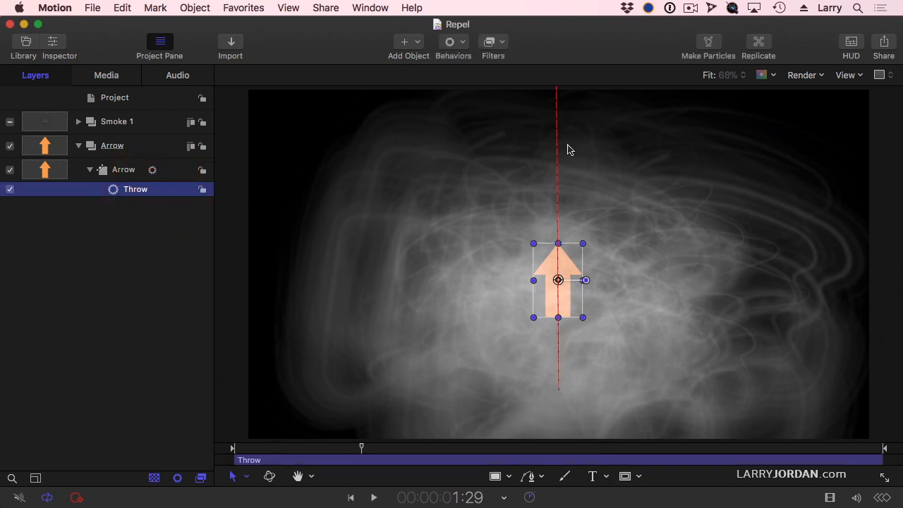
mouse_move(141, 125)
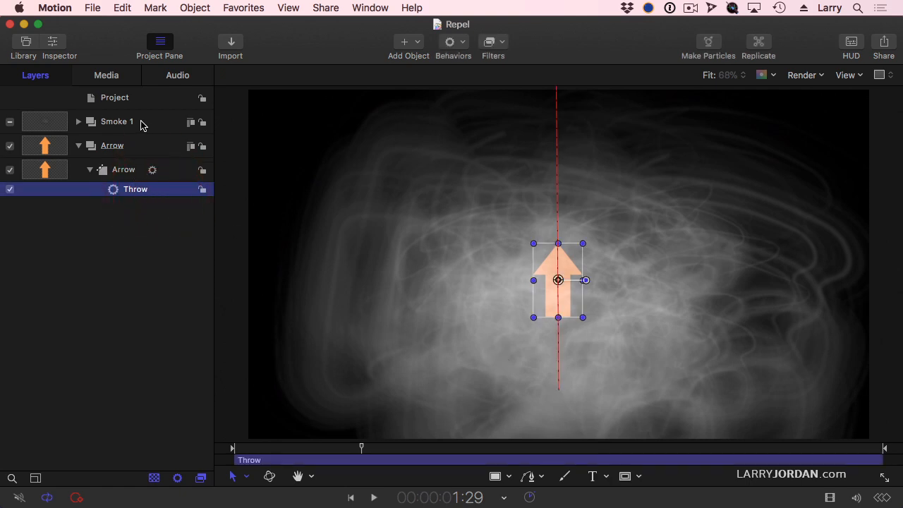
click(117, 121)
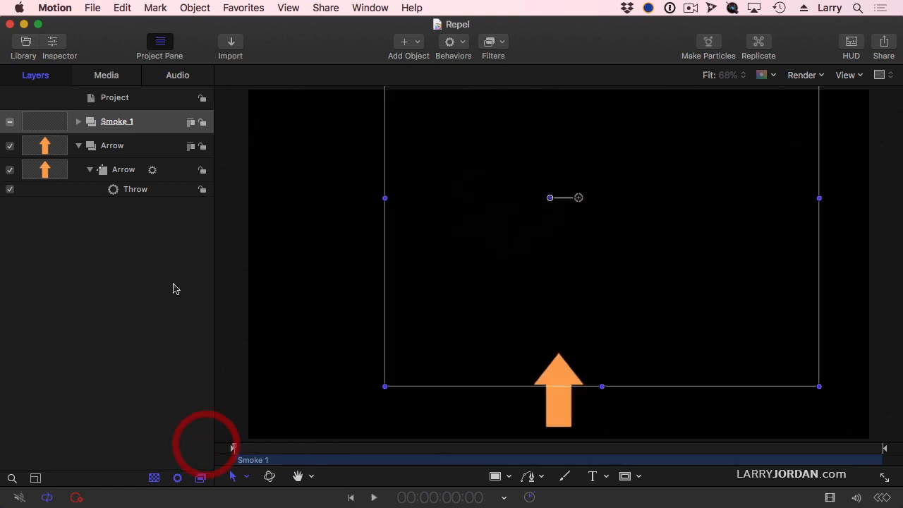
Add a Repel simulation behavior to the Arrow layer alongside its Throw
click(123, 169)
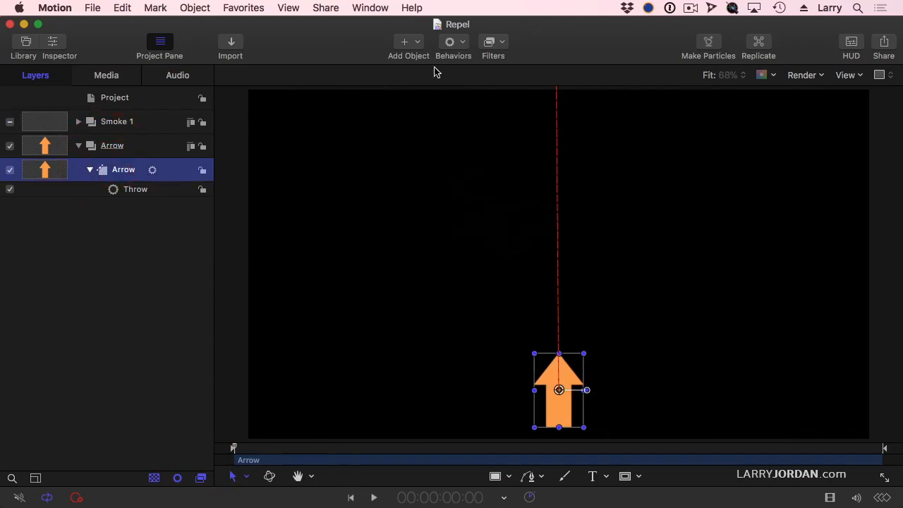
click(454, 45)
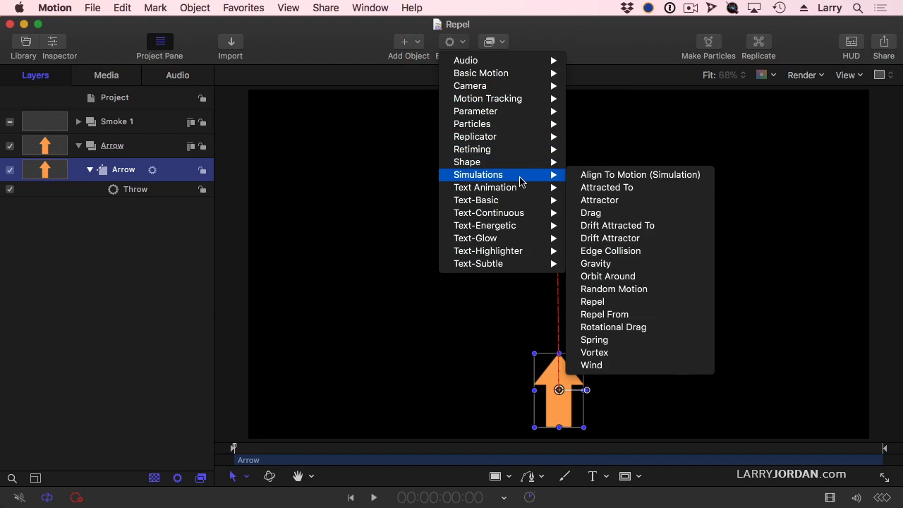
mouse_move(632, 301)
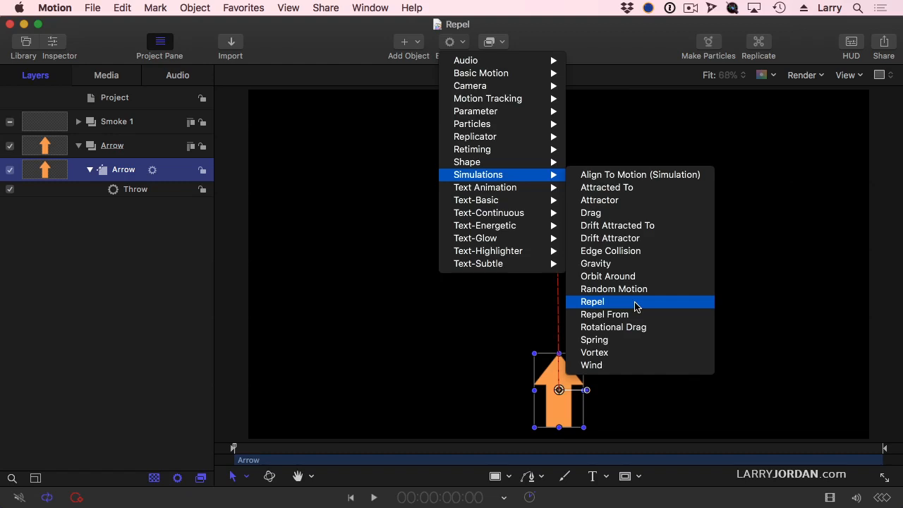
click(592, 301)
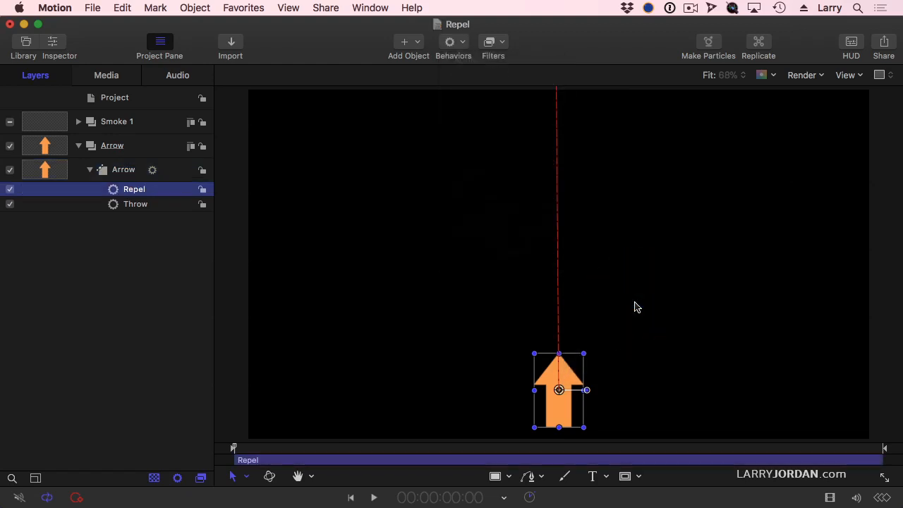
Set the arrow's Repel Affect pop-up to All Objects in the Behaviors inspector
click(59, 45)
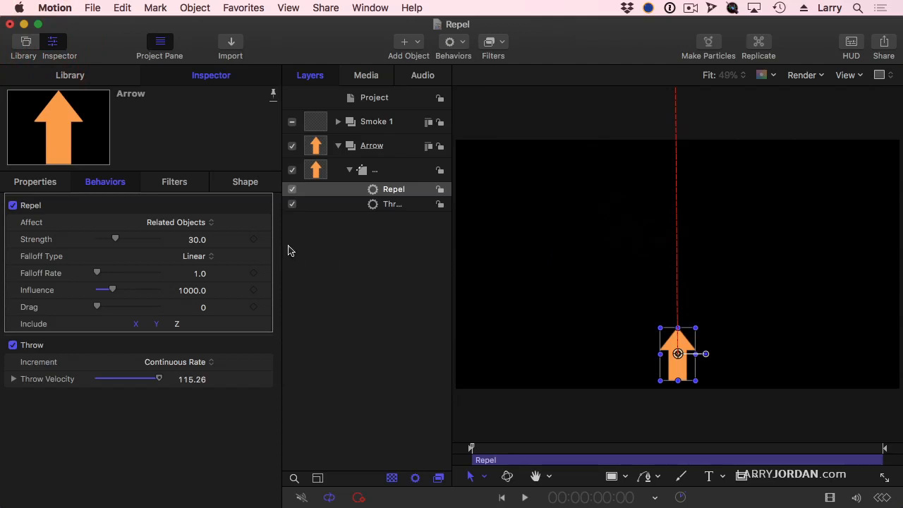
click(181, 222)
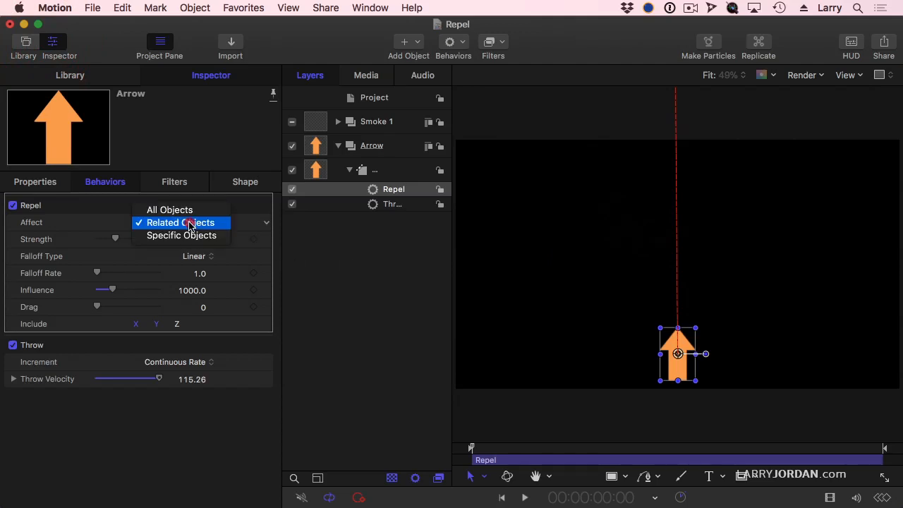
mouse_move(181, 208)
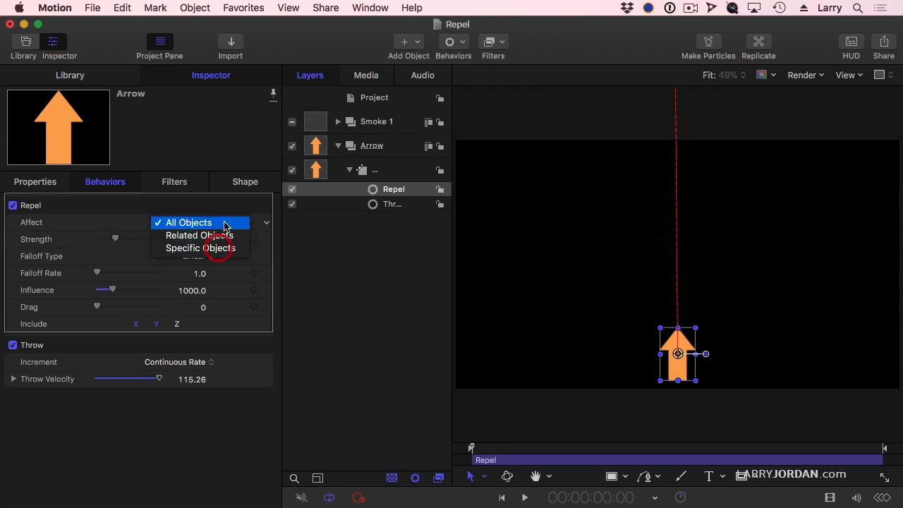
click(189, 223)
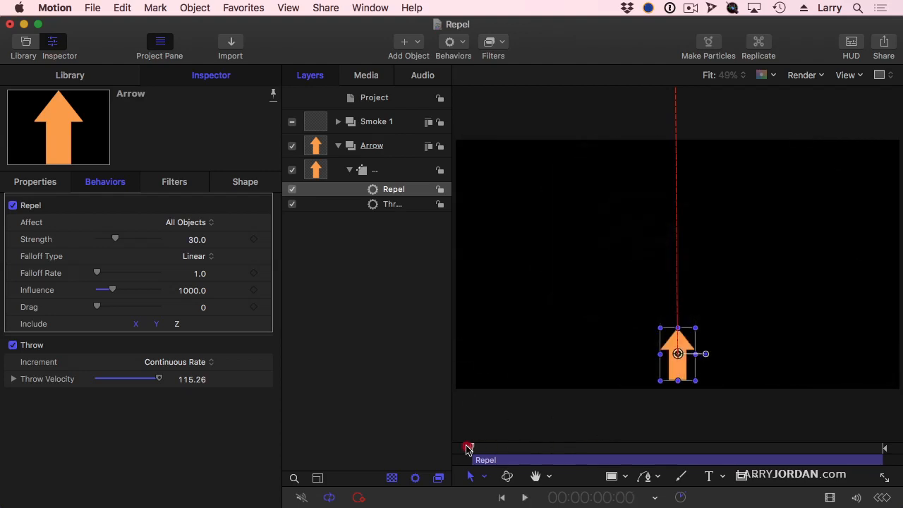
Raise the Repel Strength to 63, lower Influence to 258, and play back the result
drag(116, 240, 121, 240)
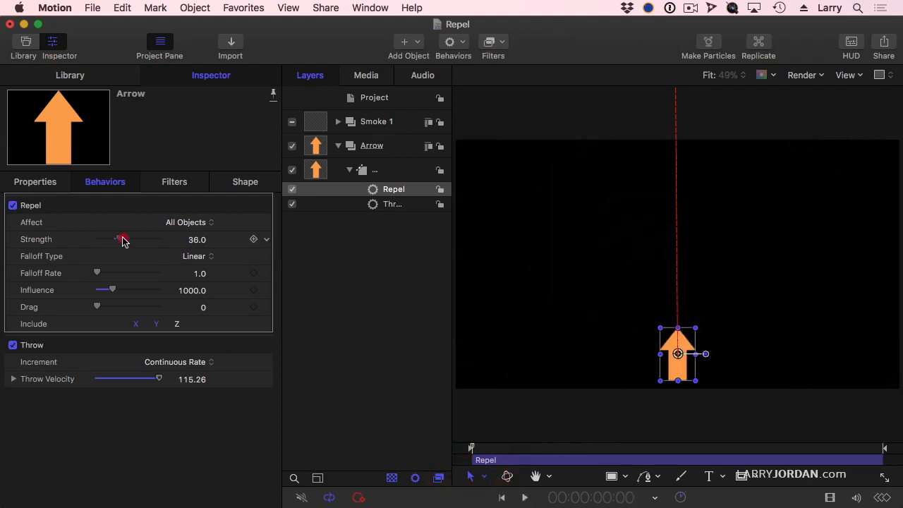
drag(119, 240, 136, 240)
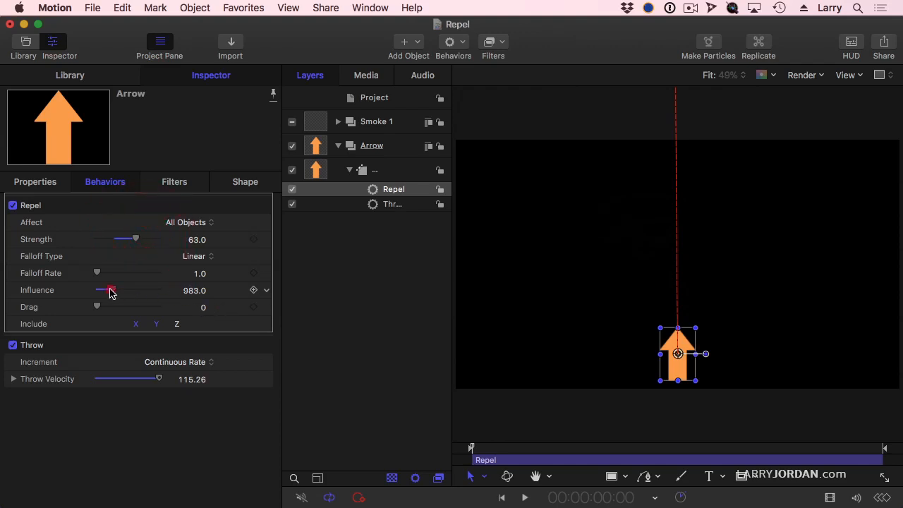
drag(110, 291, 101, 291)
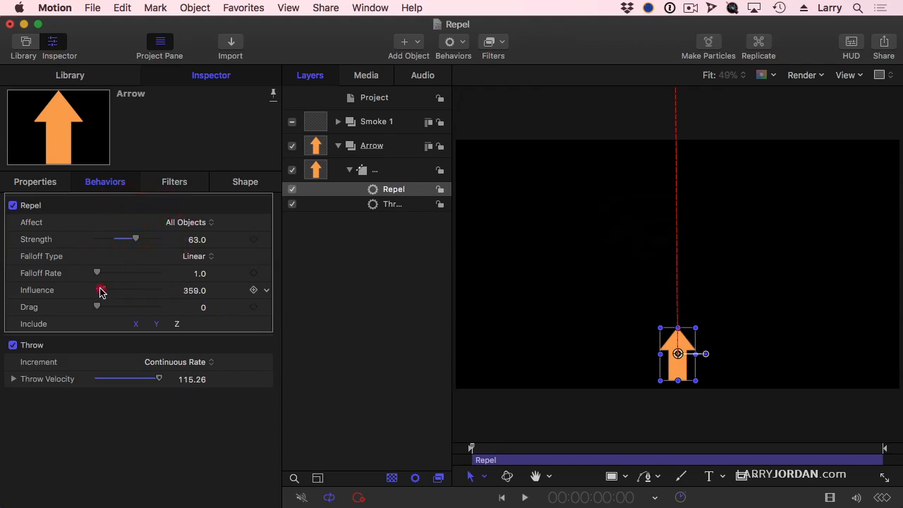
drag(102, 290, 101, 291)
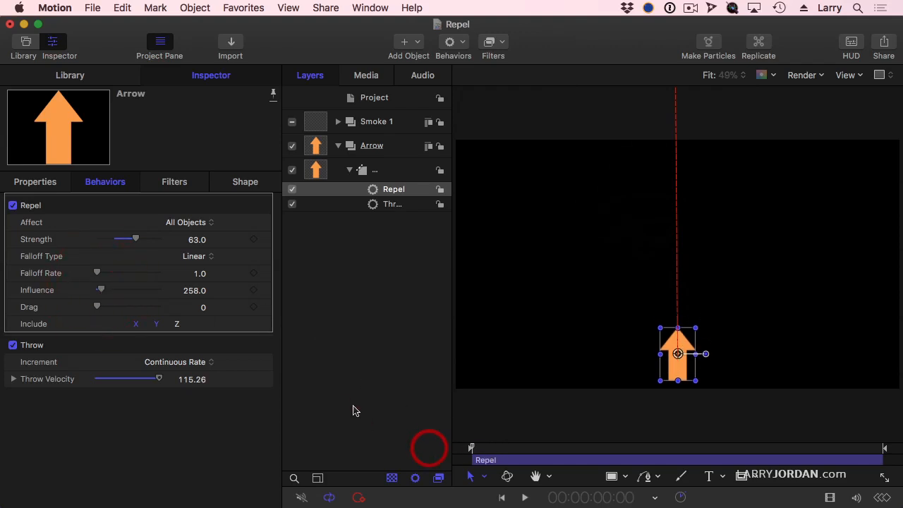
click(525, 496)
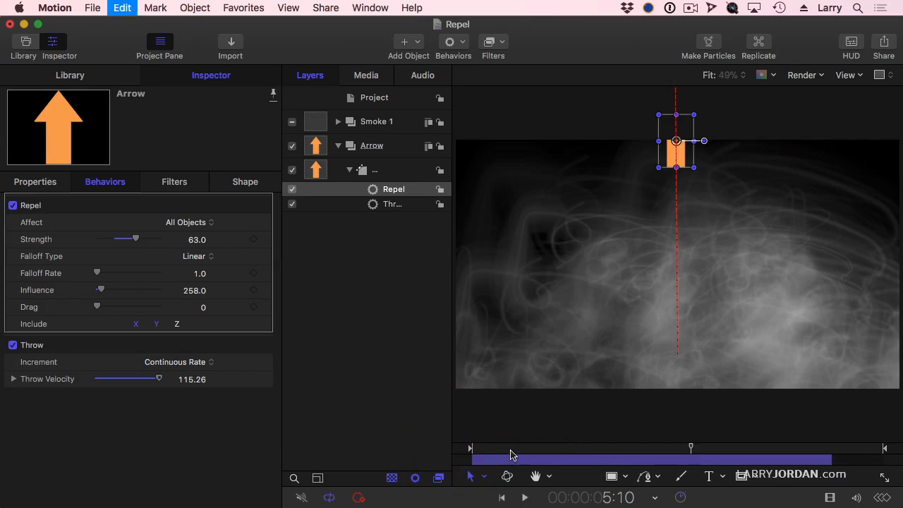
Switch off the Arrow shape layer so it is invisible while still repelling the smoke
click(525, 496)
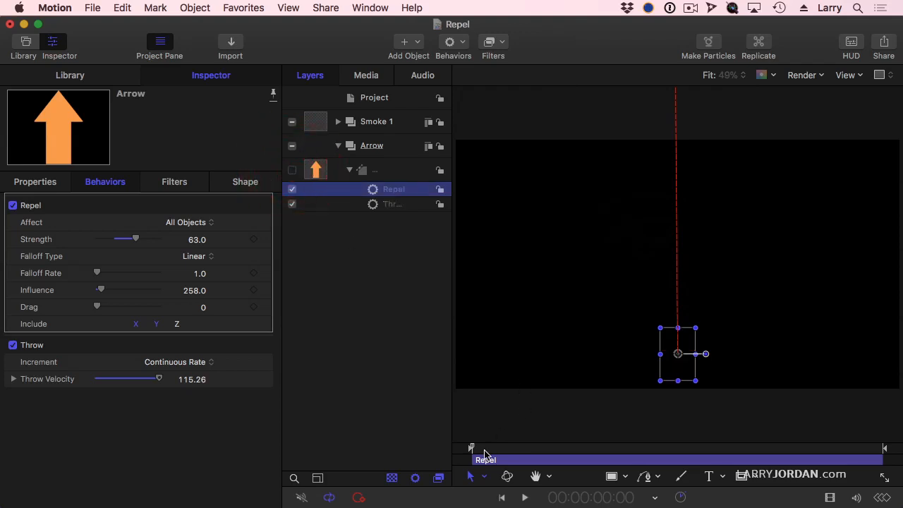
click(524, 497)
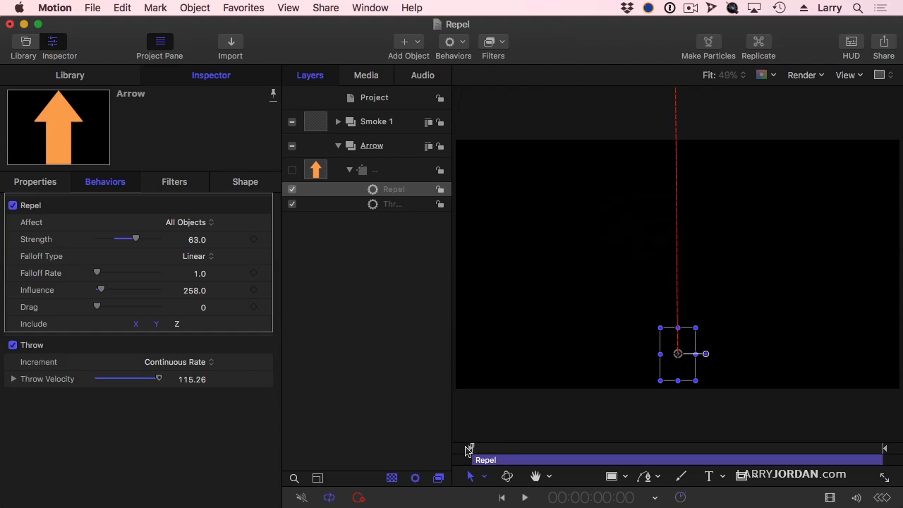
mouse_move(419, 347)
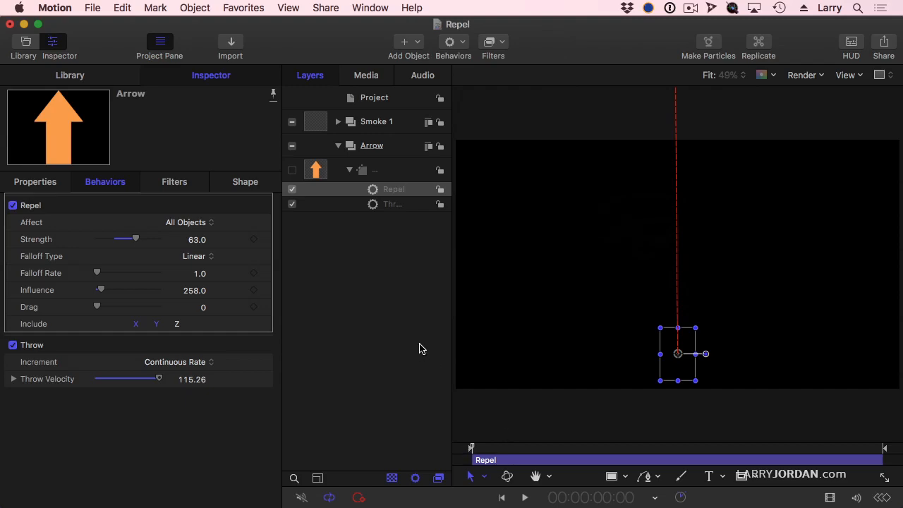